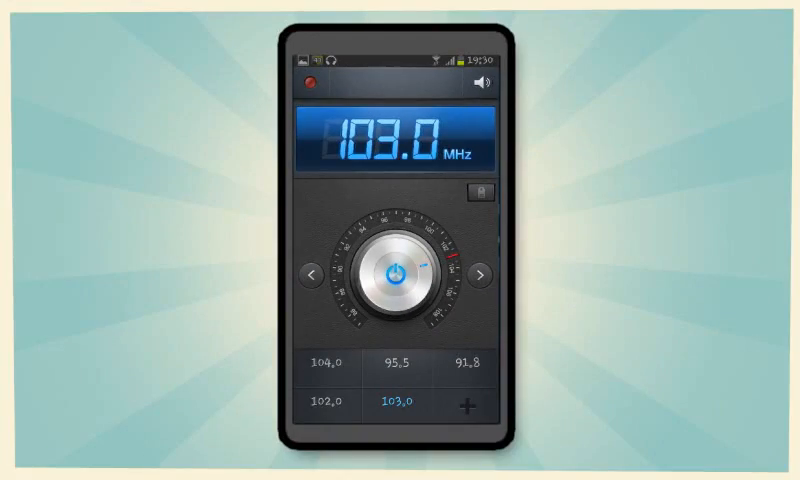
- Bring up the installed-app list (ACast, AIMDroid, Adobe Reader, Agenda Widget...) for a room object
click(392, 272)
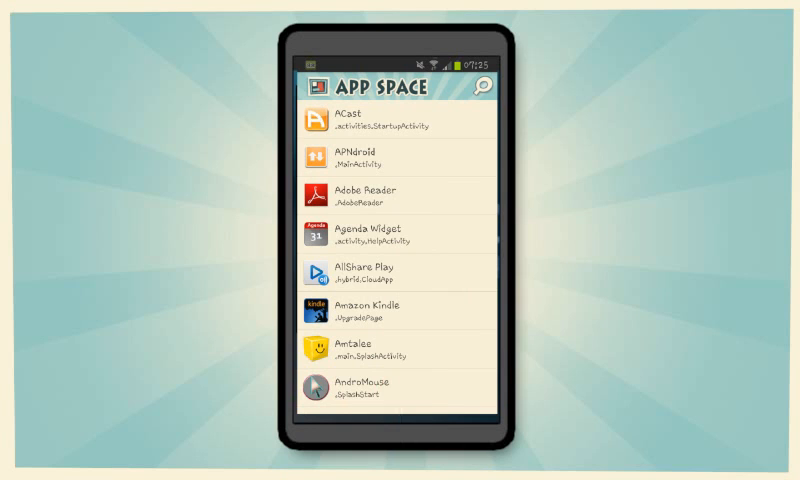
- Search the installed-app list for 'rad' to find the radio app
click(484, 88)
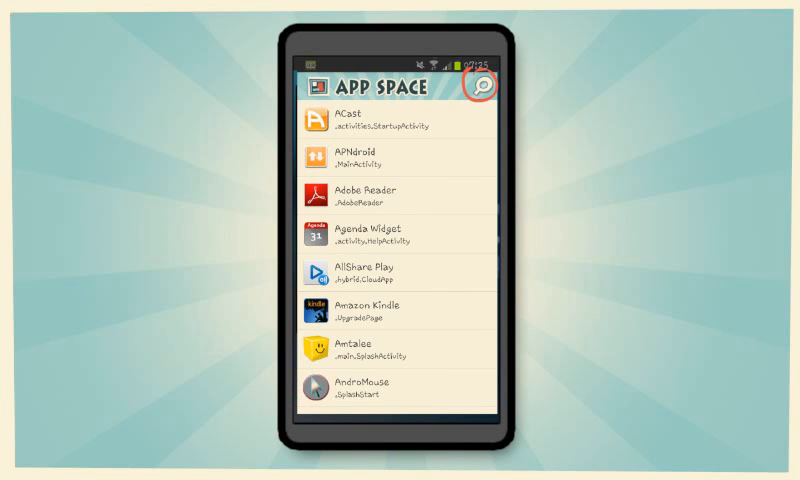
click(482, 84)
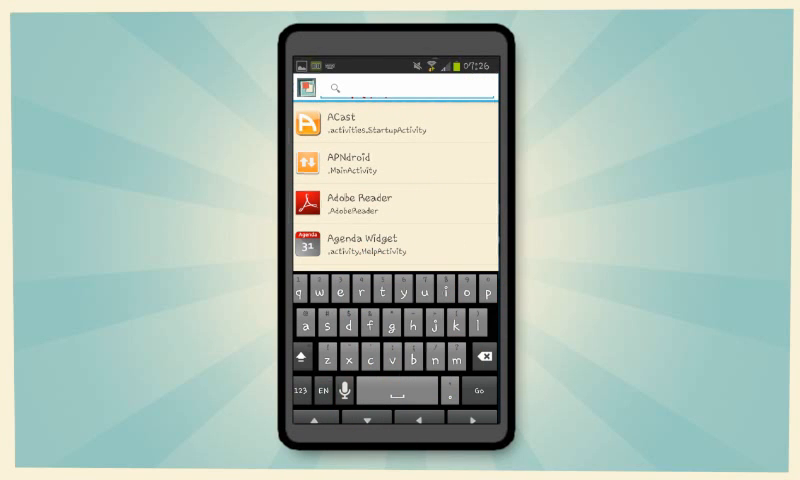
text(rad)
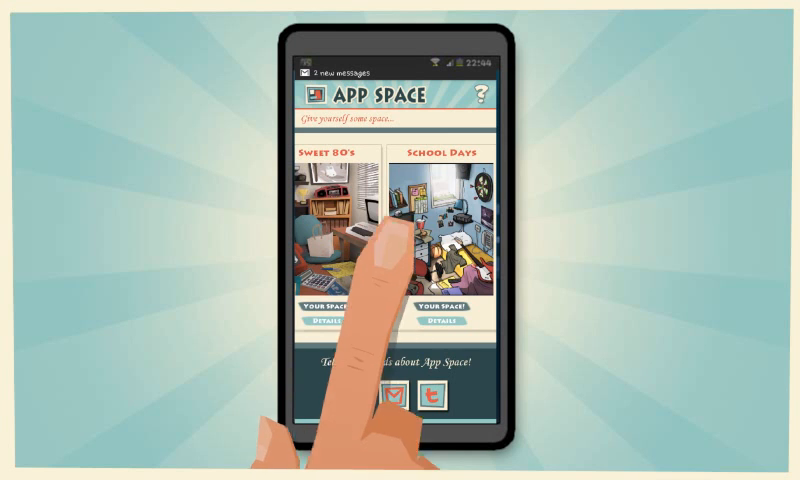
mouse_move(400, 240)
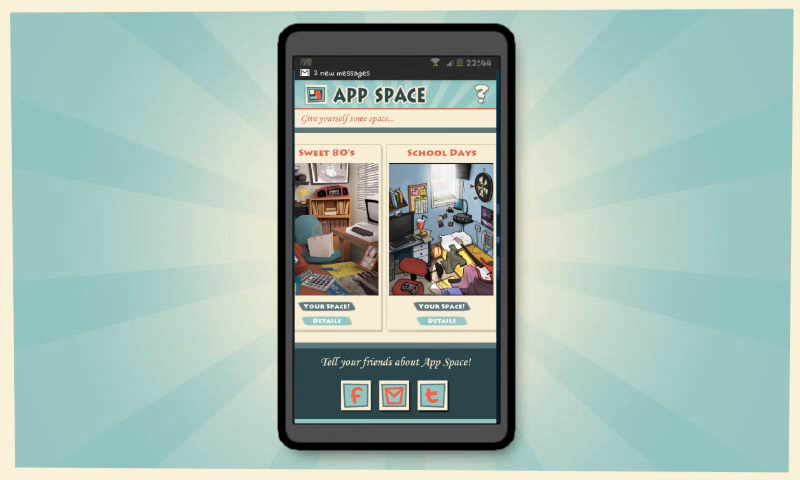